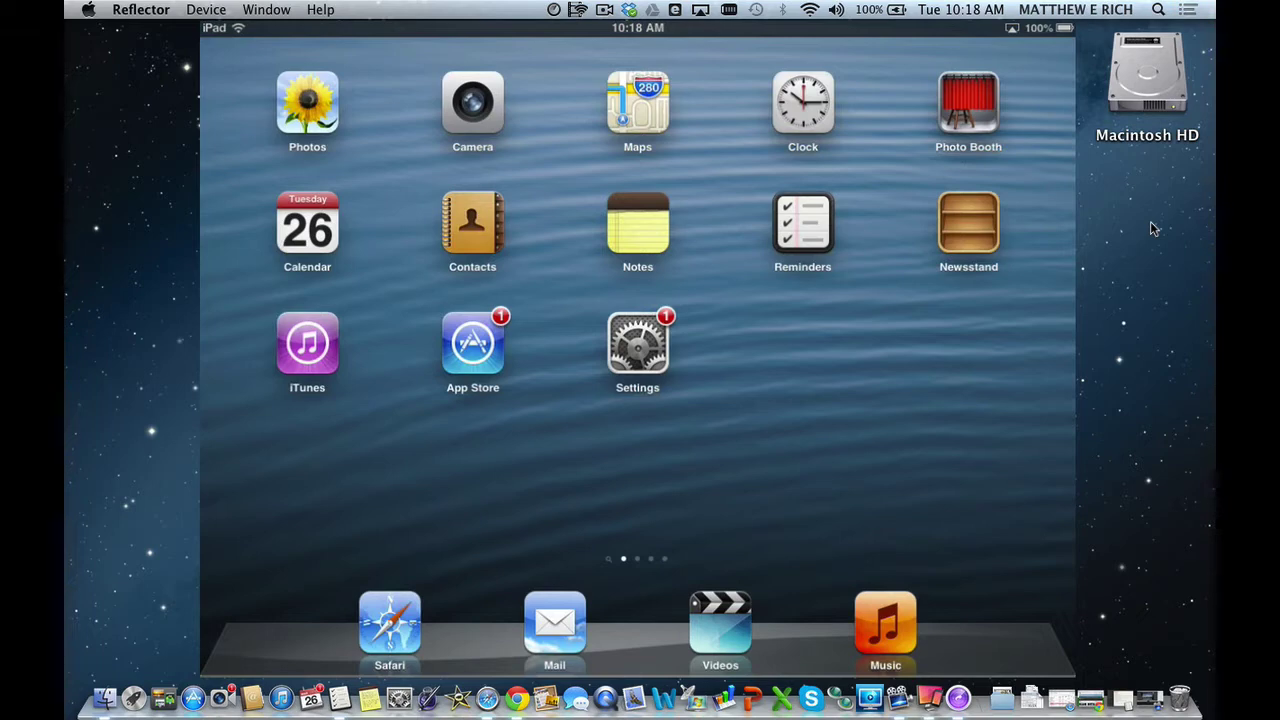
Open Settings, go to General and scroll to Restrictions
click(637, 343)
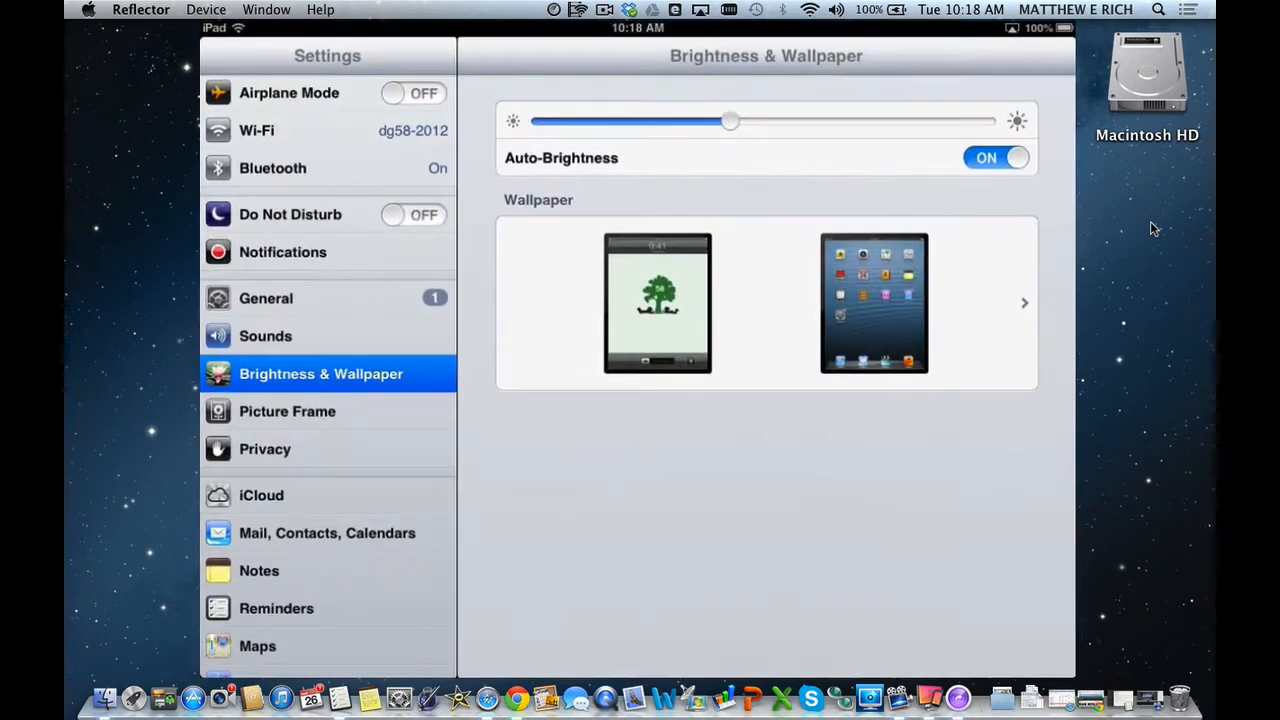
click(266, 298)
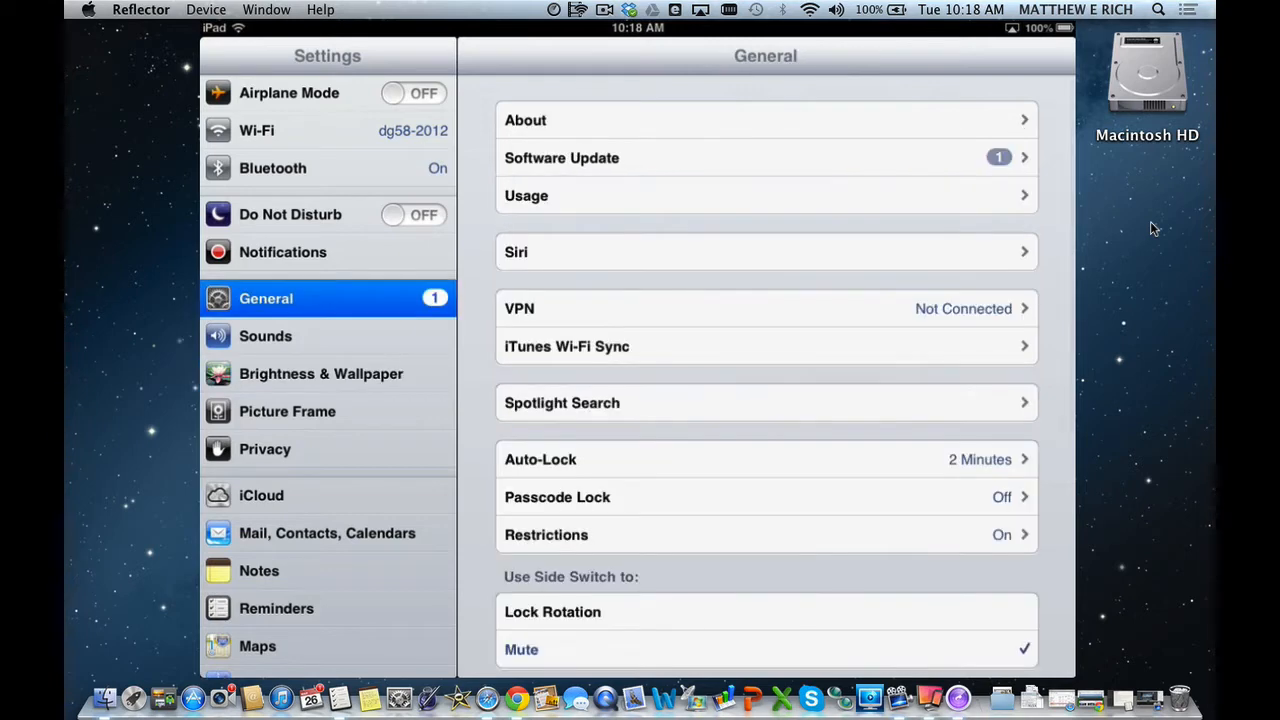
scroll(down, 3)
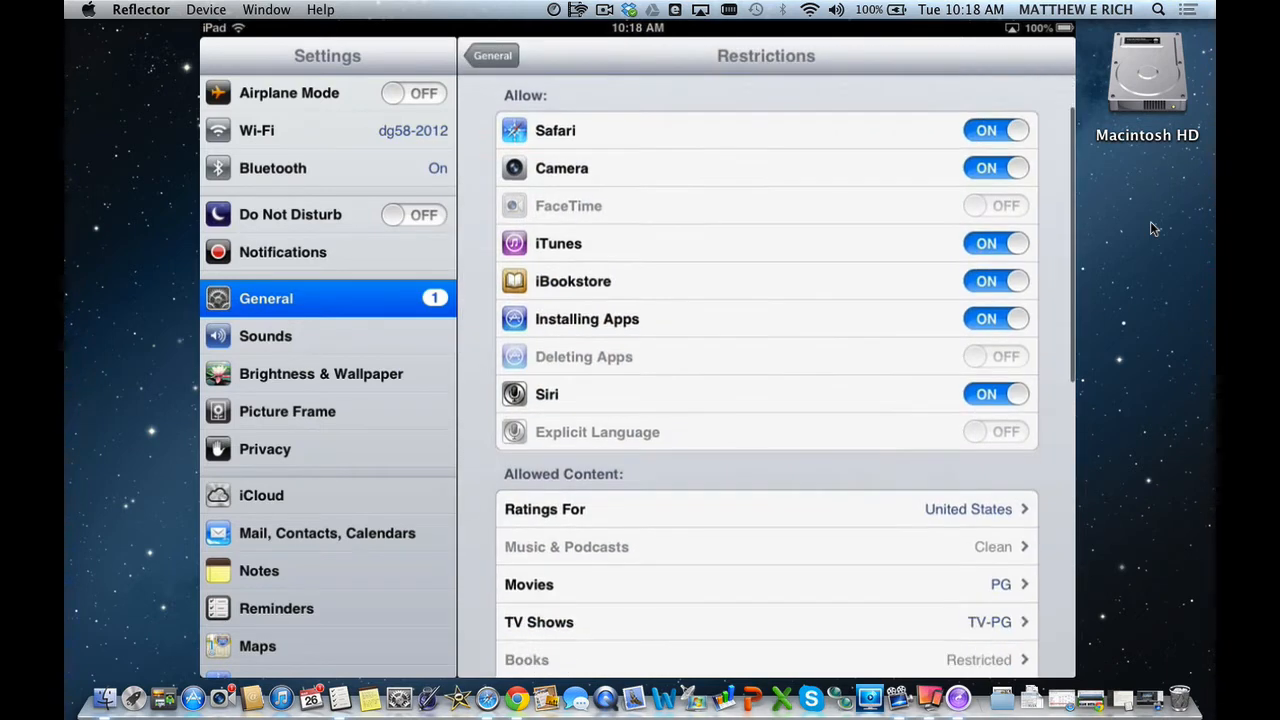
Set Accounts under Allow Changes to Don't Allow Changes and return to Restrictions
scroll(down, 3)
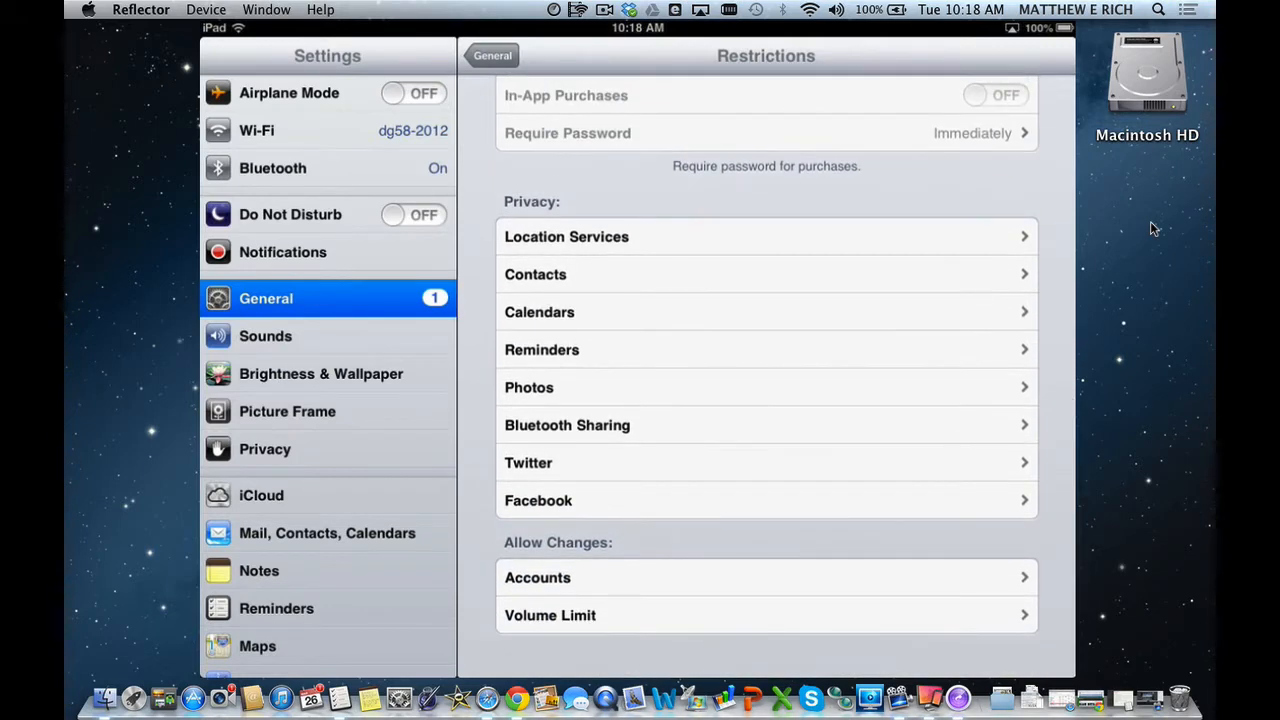
click(766, 577)
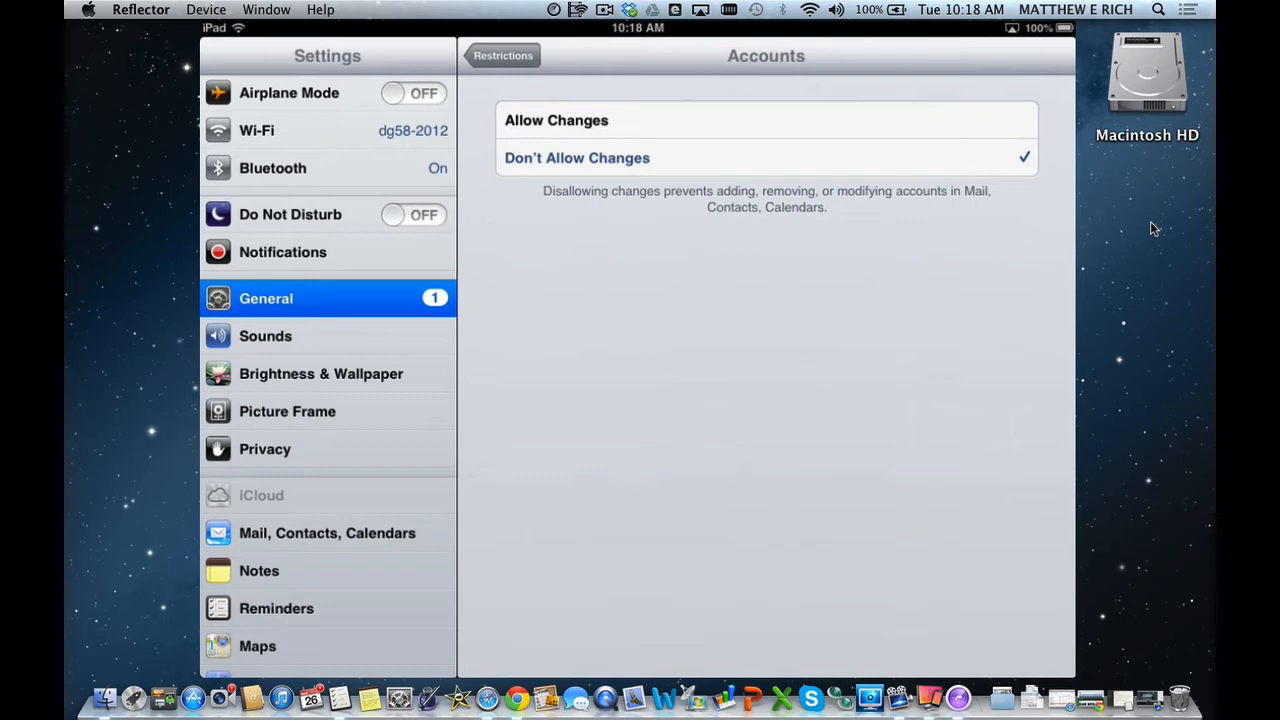
click(503, 55)
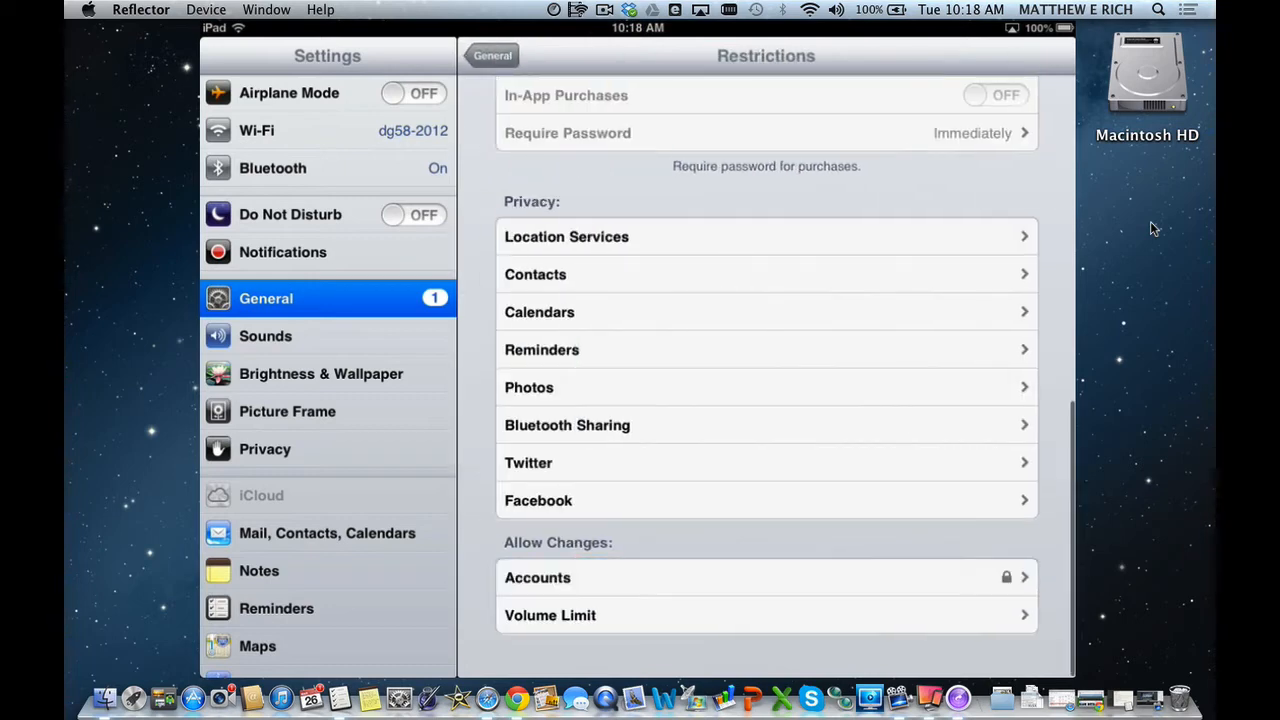
Visit Sounds, then return to General > Restrictions and set Accounts to Allow Changes
click(265, 335)
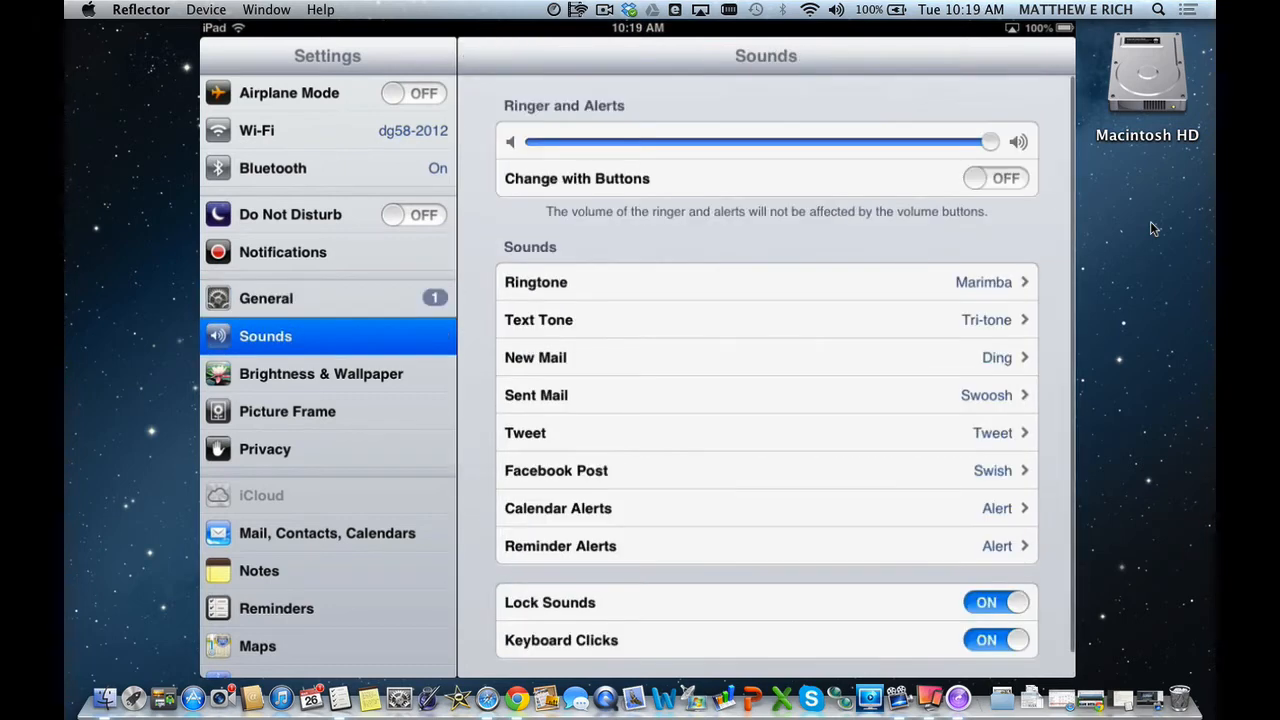
click(266, 298)
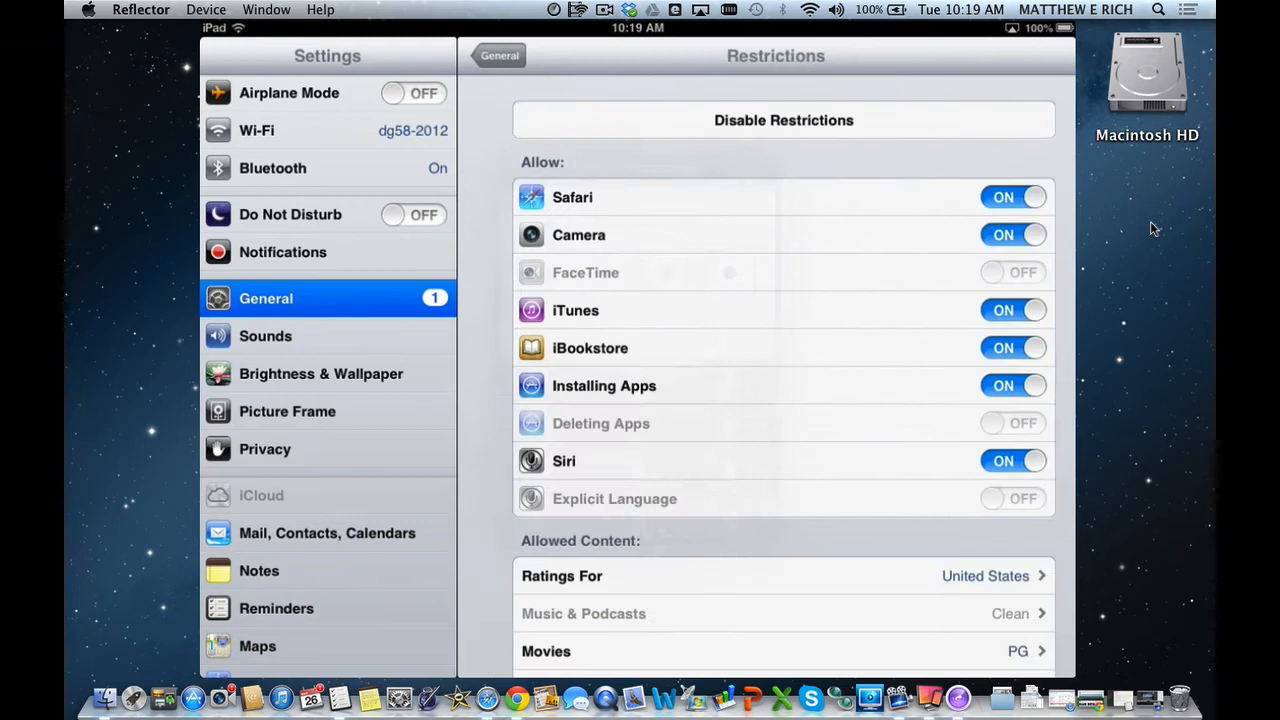
scroll(down, 3)
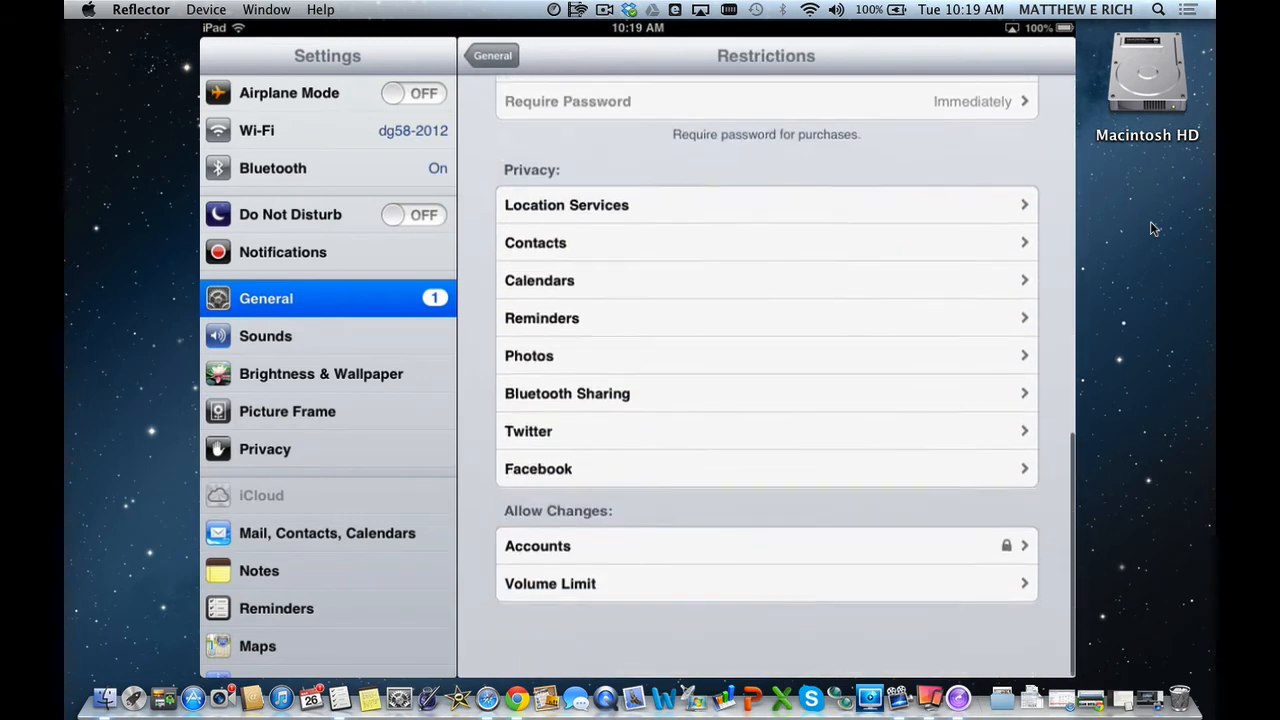
click(765, 545)
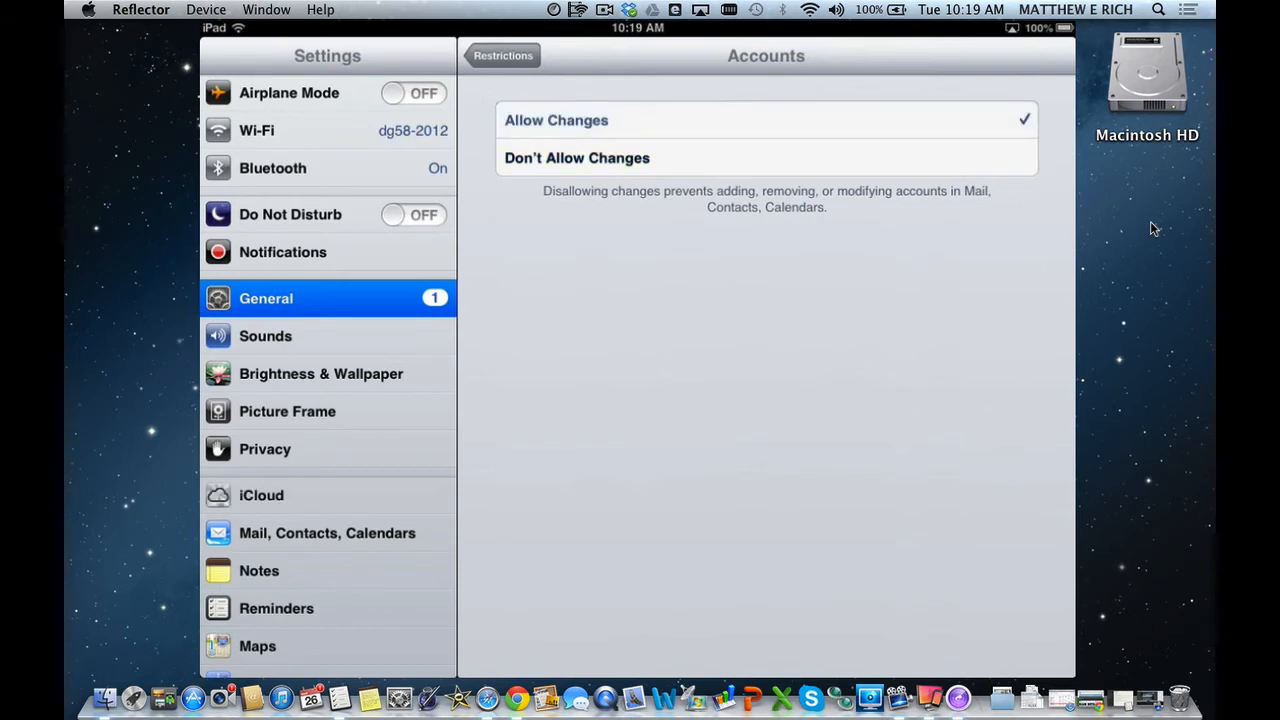
Reopen the Accounts restriction and set it back to Don't Allow Changes
click(503, 55)
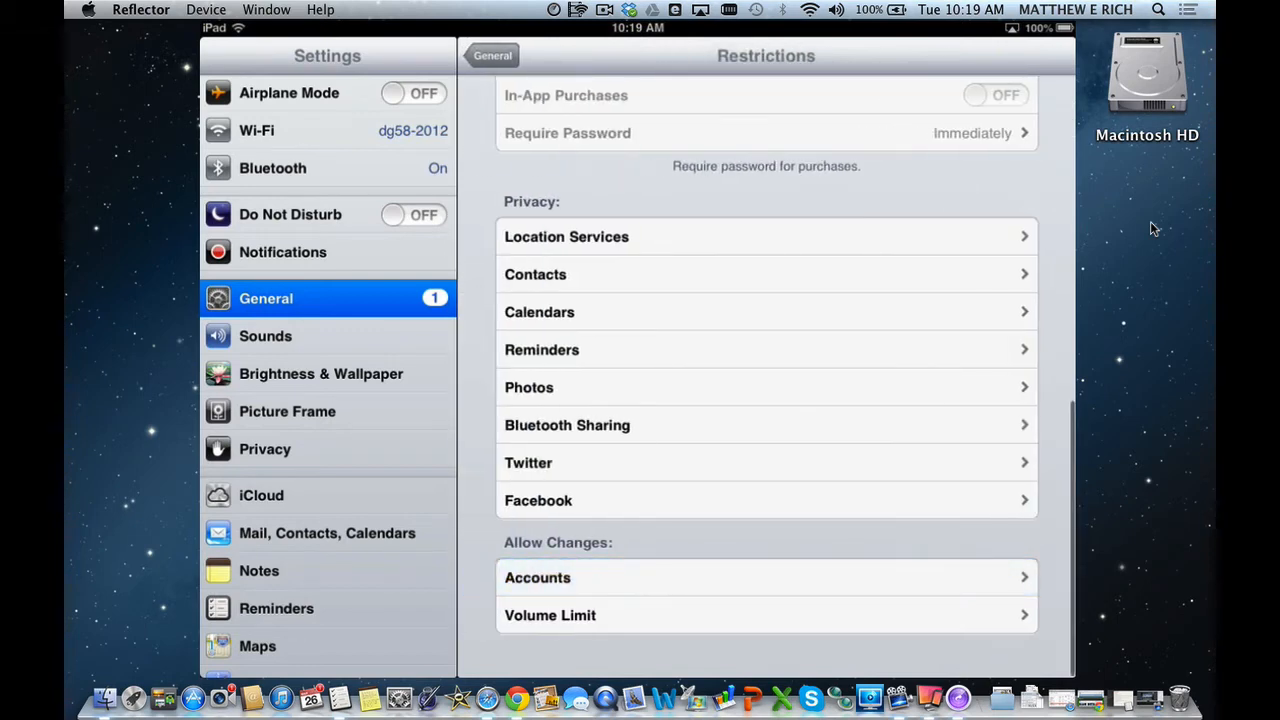
click(765, 577)
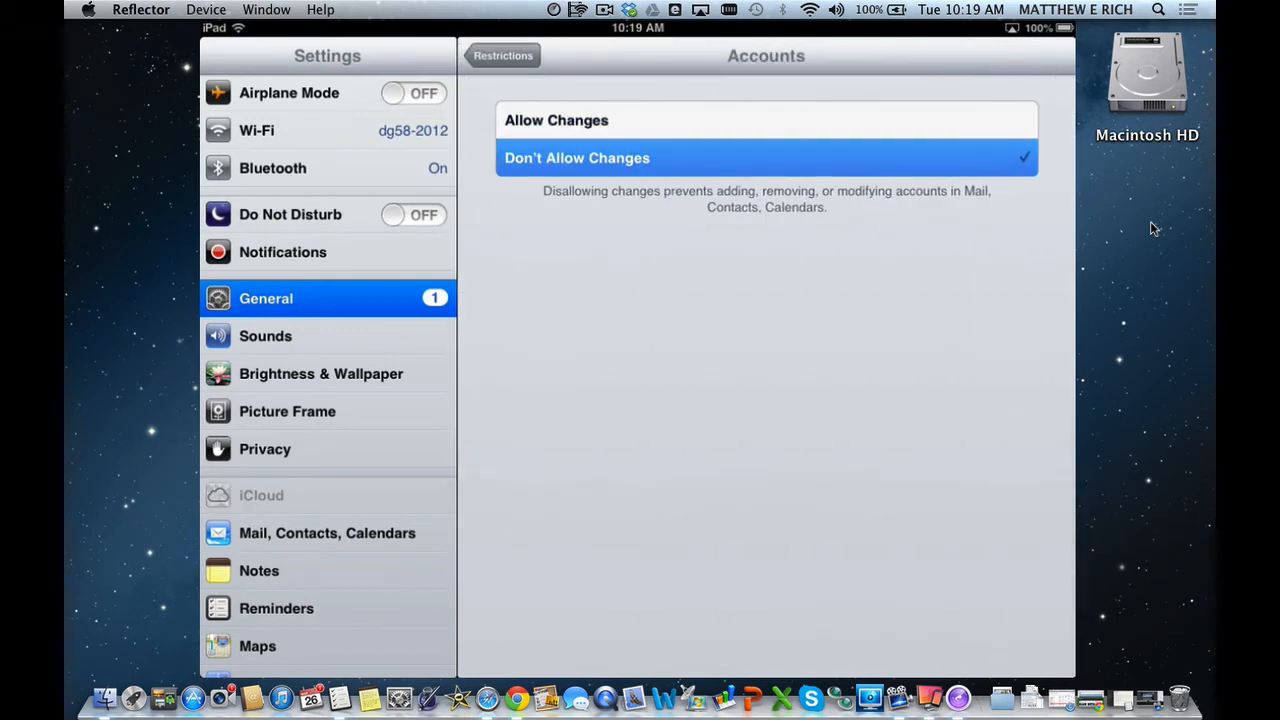
scroll(up, 3)
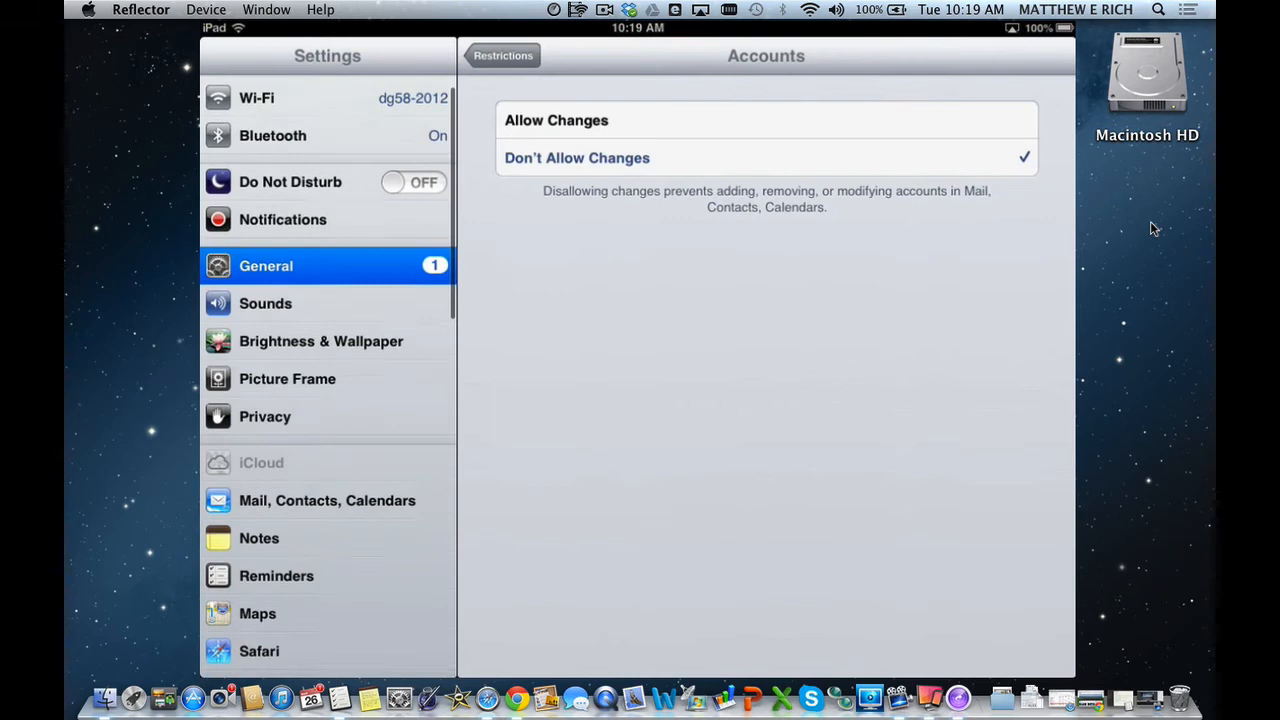
scroll(down, 3)
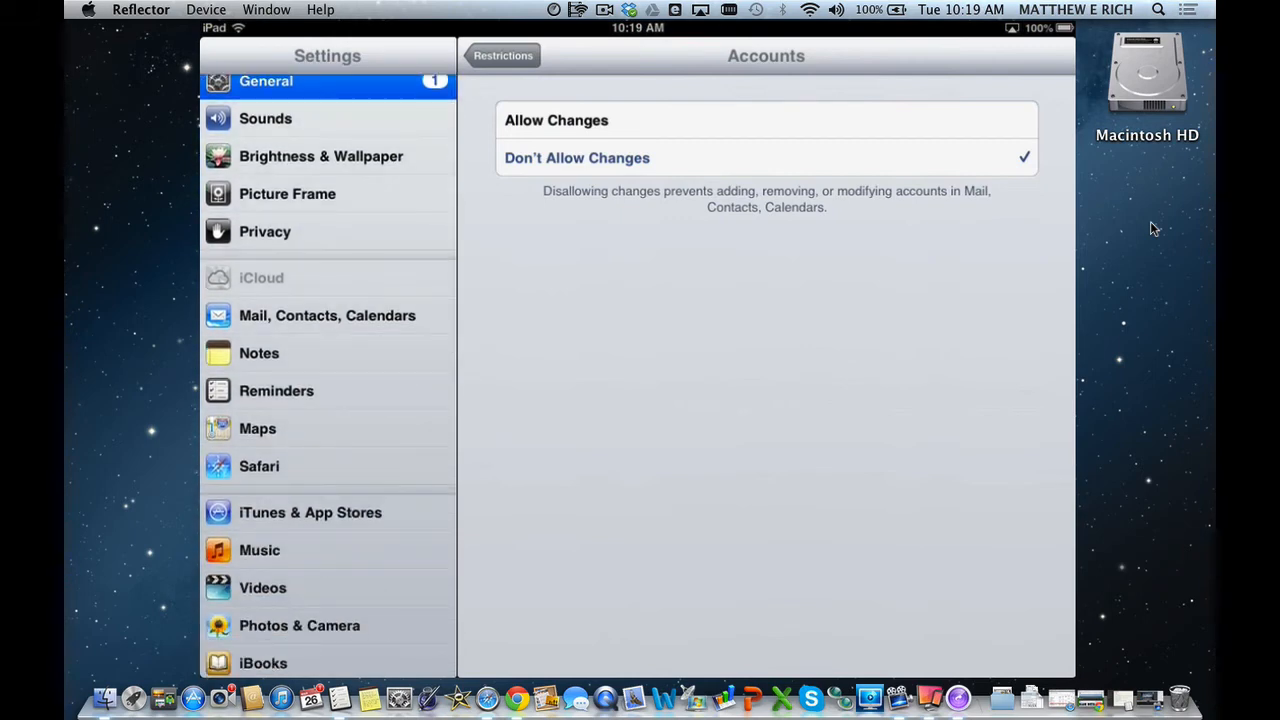
Browse Mail, Contacts, Calendars to see the greyed-out account entries
click(327, 315)
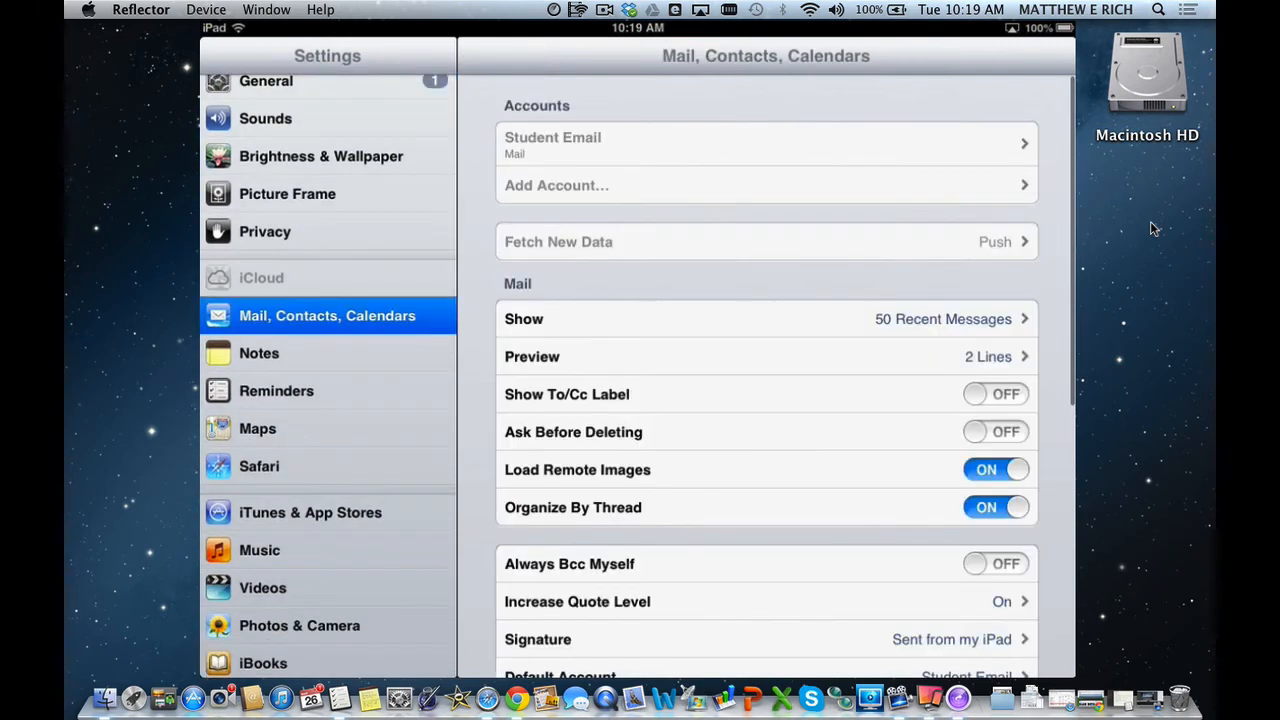
scroll(down, 3)
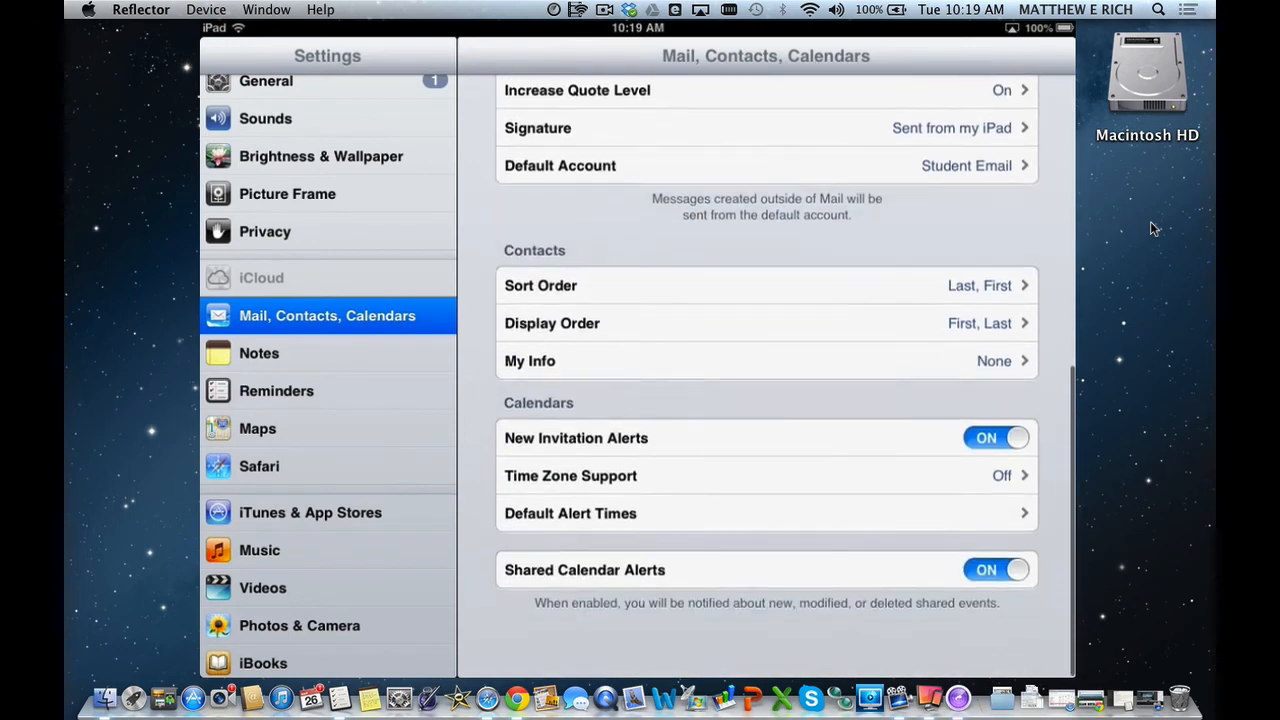
scroll(up, 3)
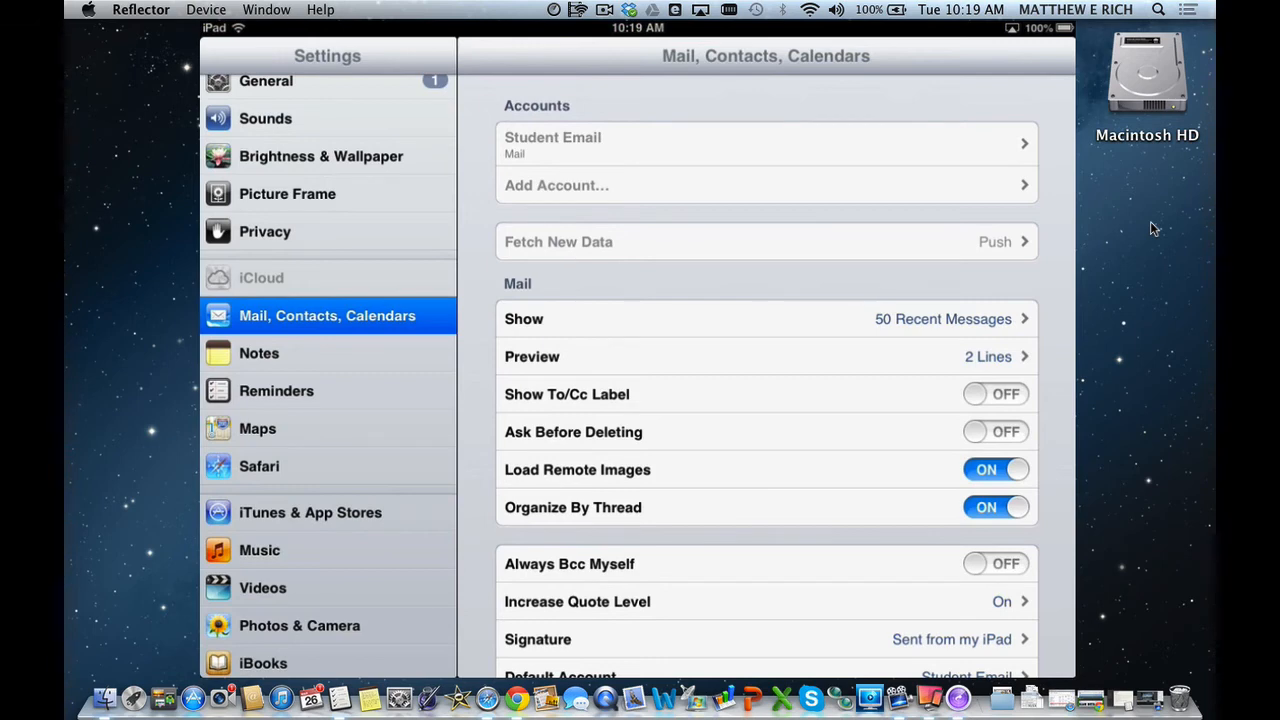
scroll(down, 3)
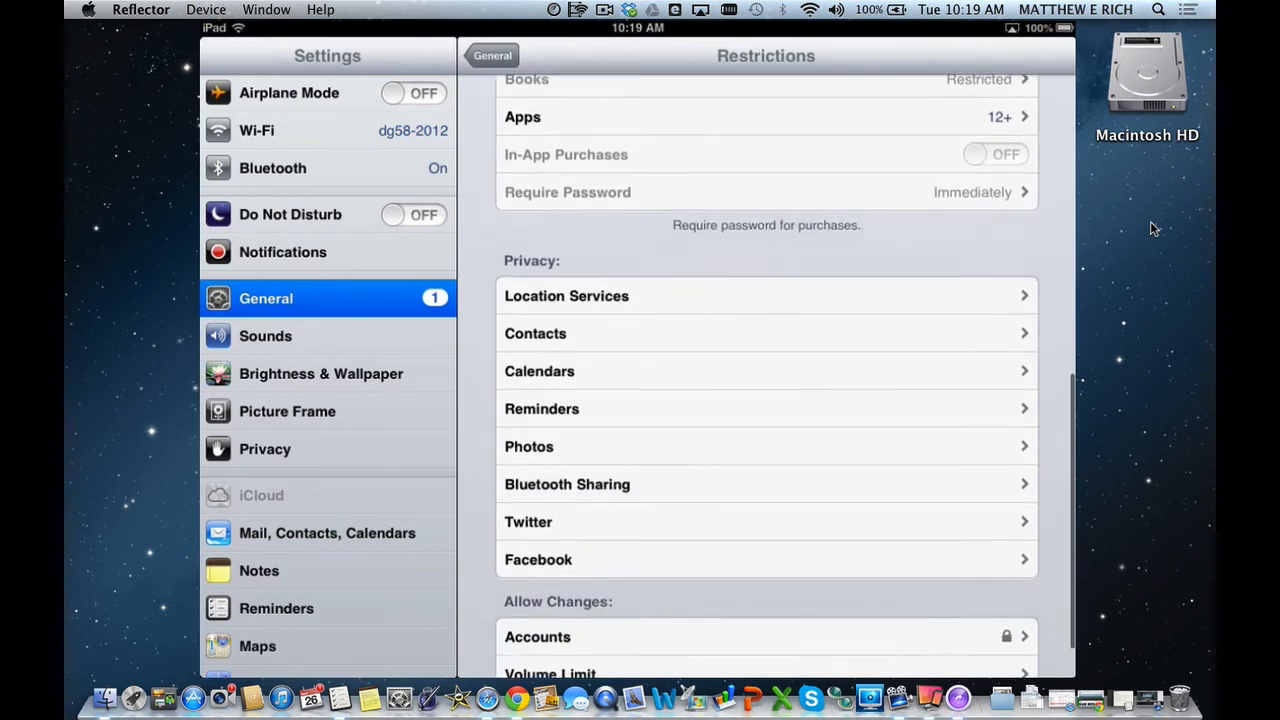
Check that Accounts is still Don't Allow Changes and return to Restrictions
click(765, 636)
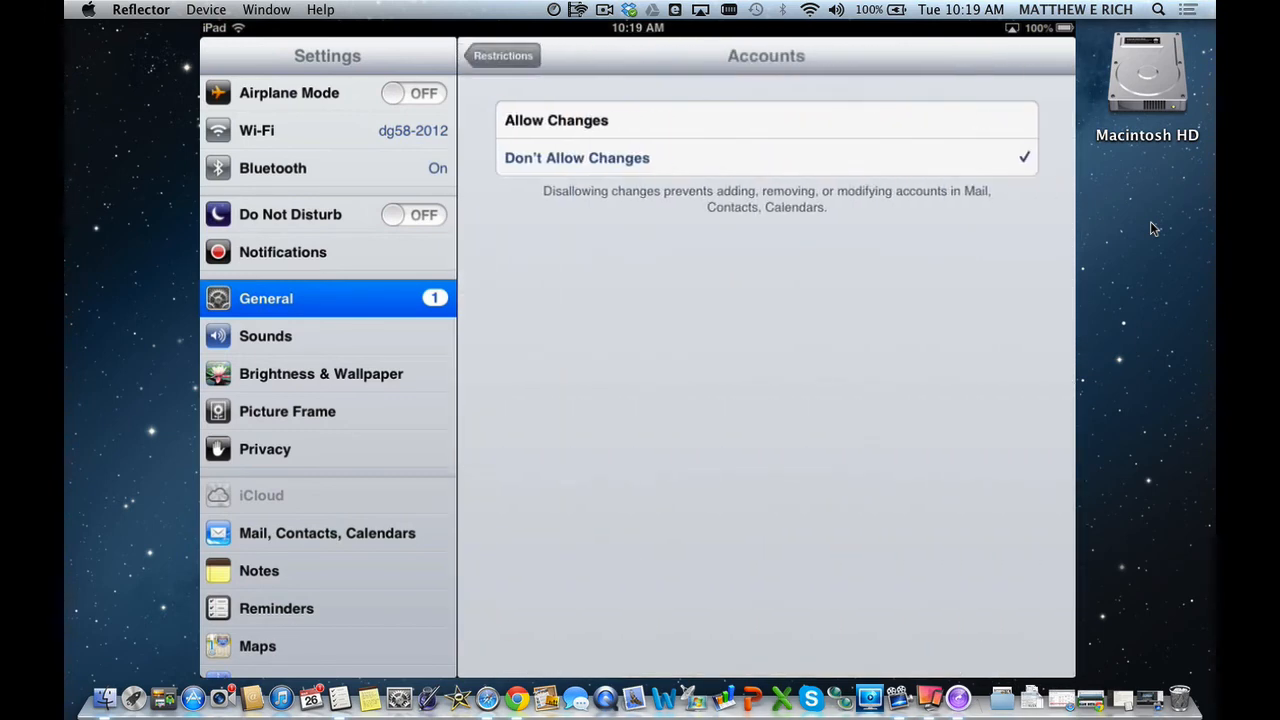
click(503, 55)
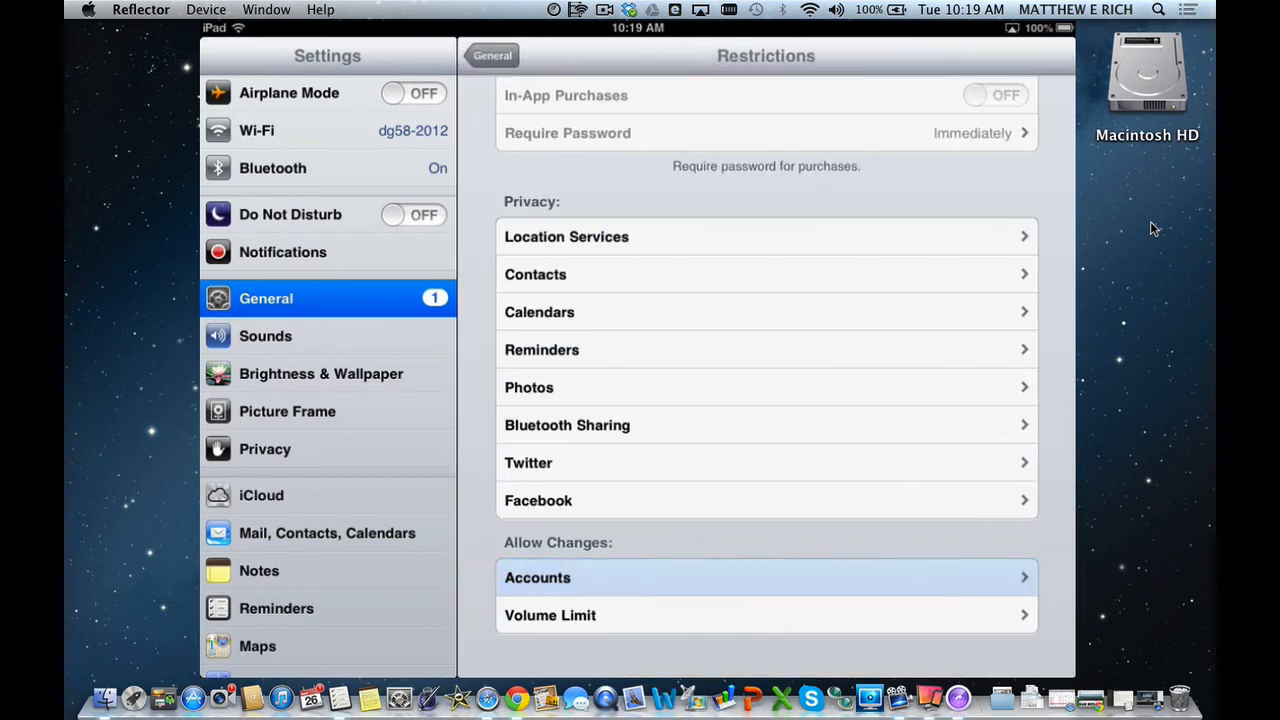